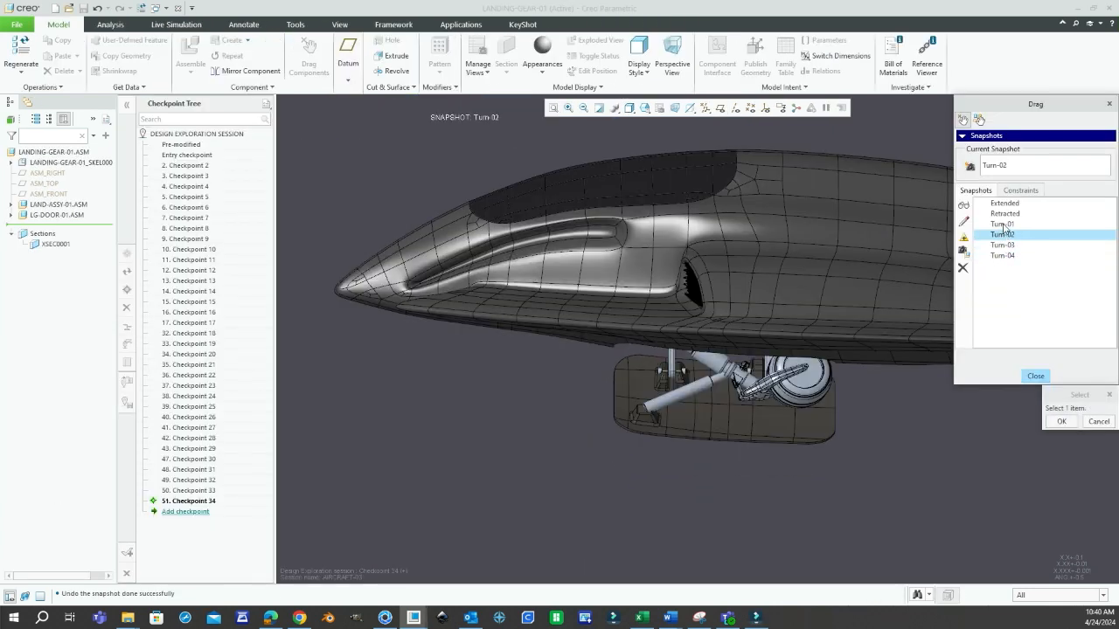
Apply the saved Extended snapshot so the landing gear wheel drops below the fuselage
left_click(1004, 203)
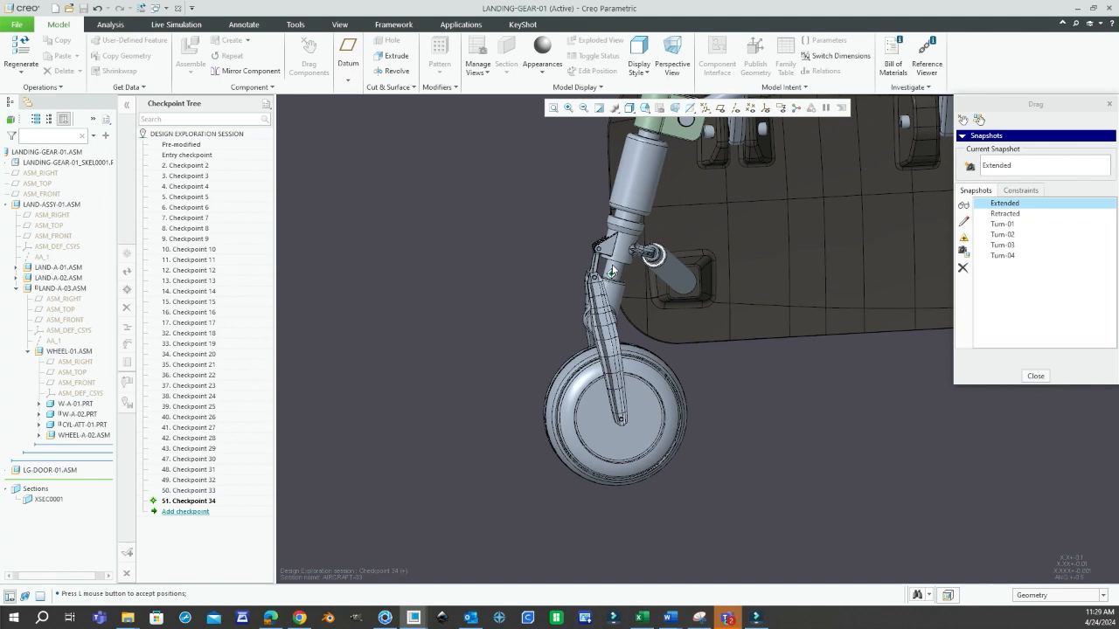